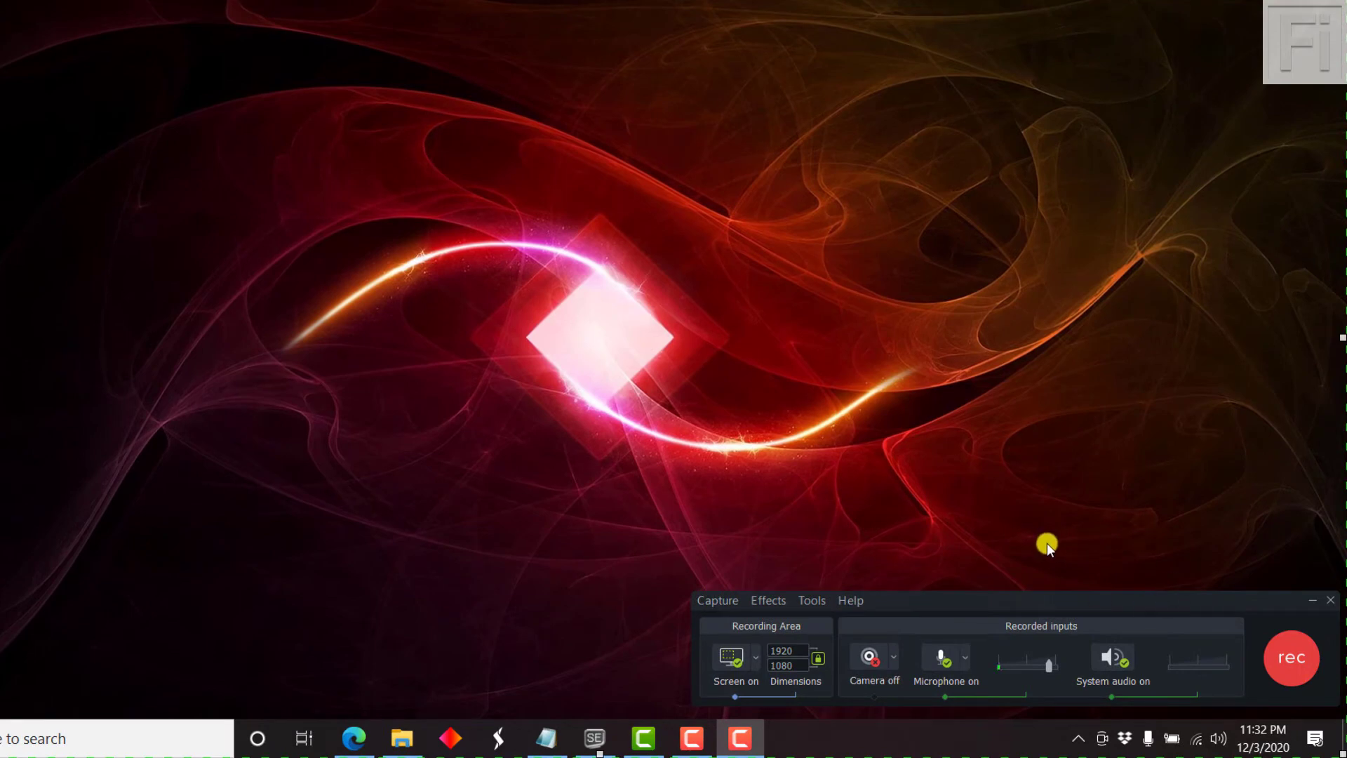
mouse_move(824, 591)
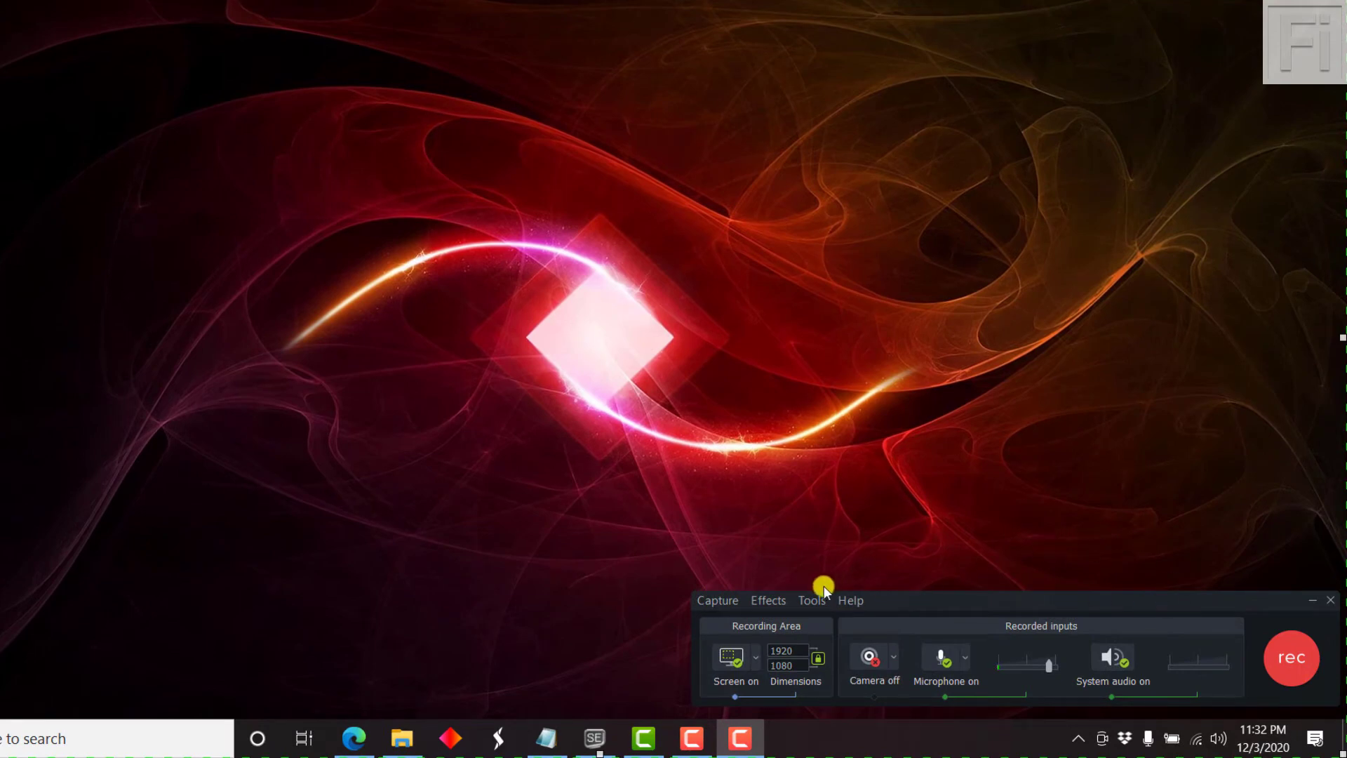
- Reach the recorder's Tools Options dialog on its General settings
click(812, 600)
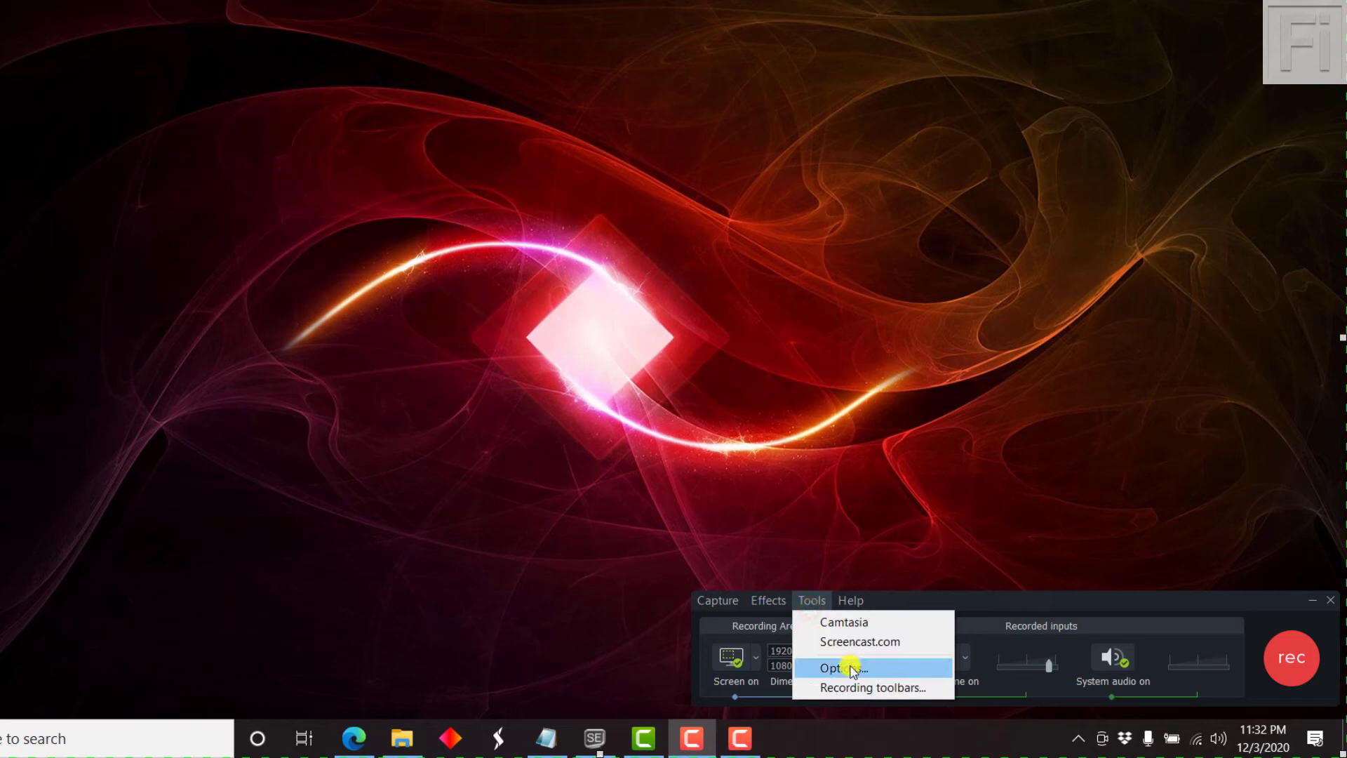
click(841, 668)
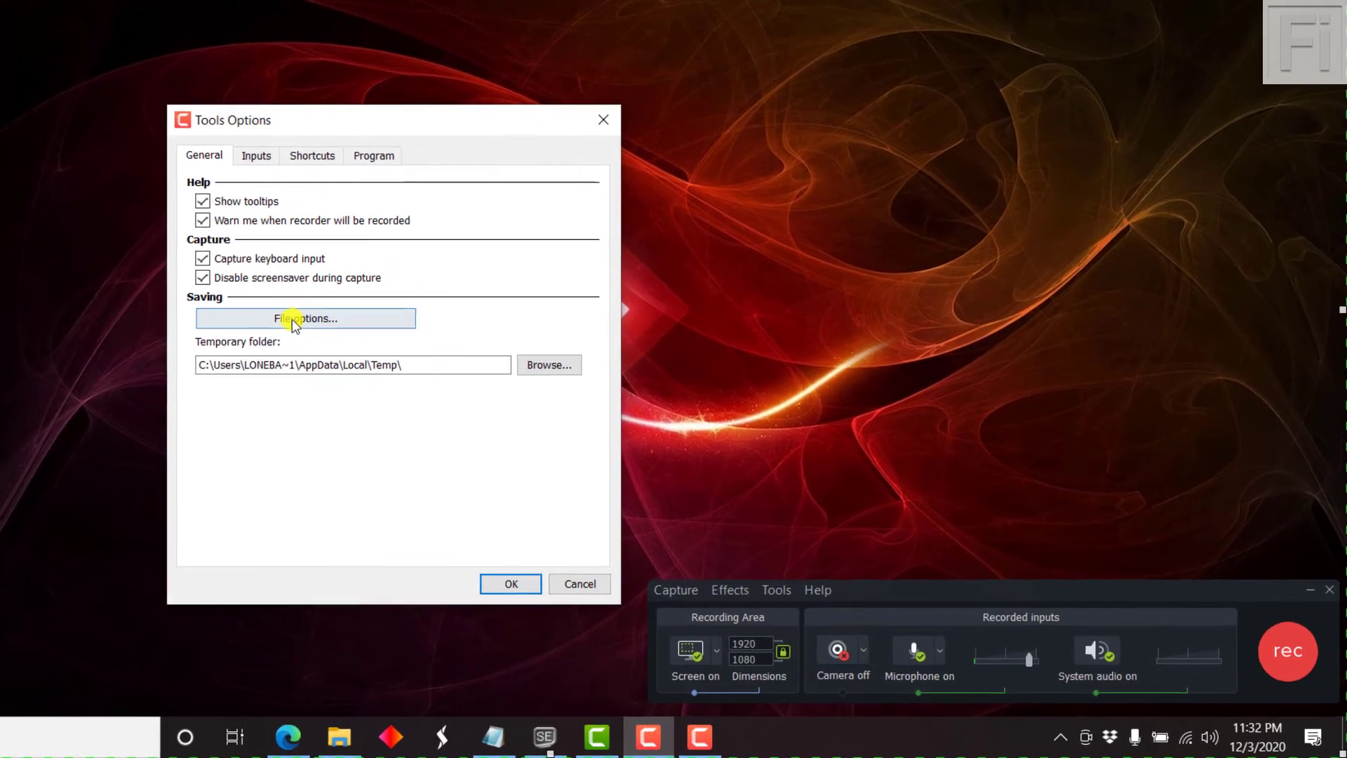
- Bring up the File Options dialog showing automatic naming with date prefix and output folder
click(305, 319)
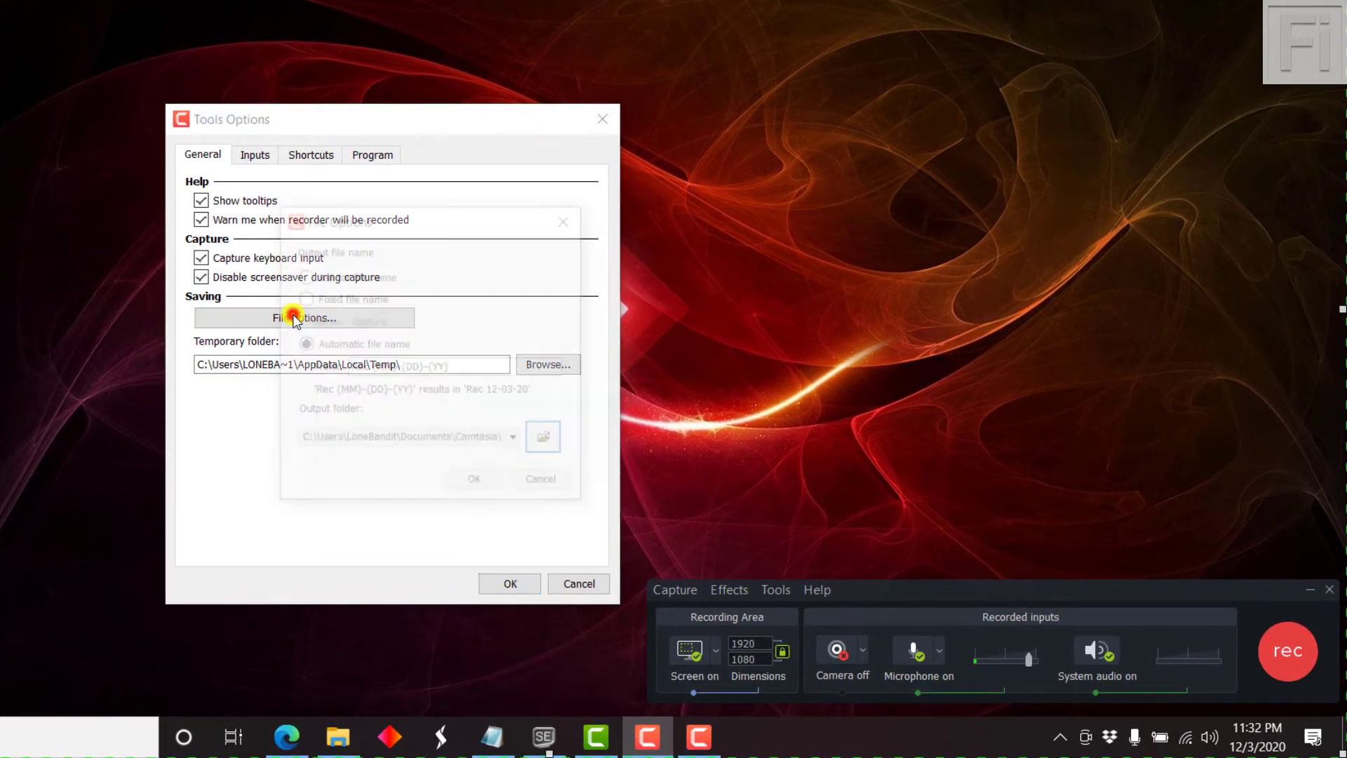
click(300, 317)
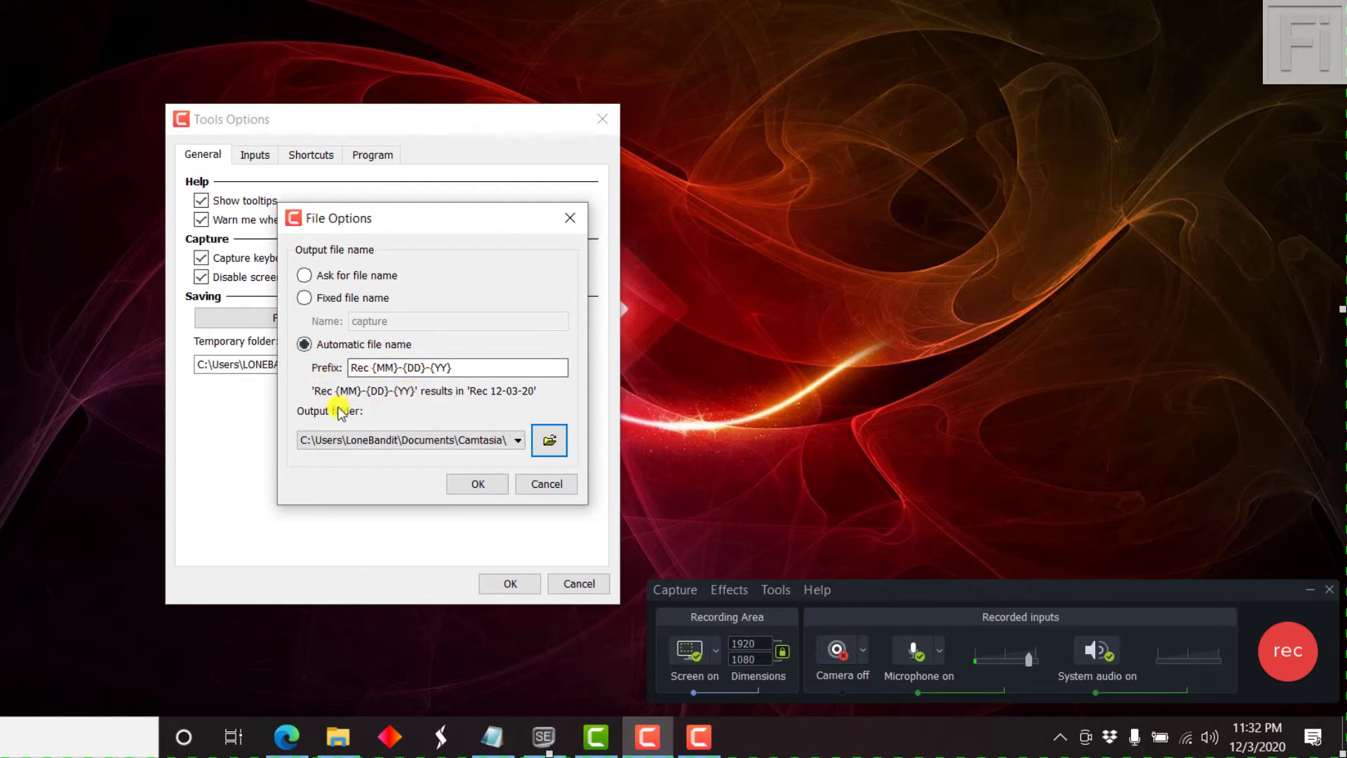
click(374, 368)
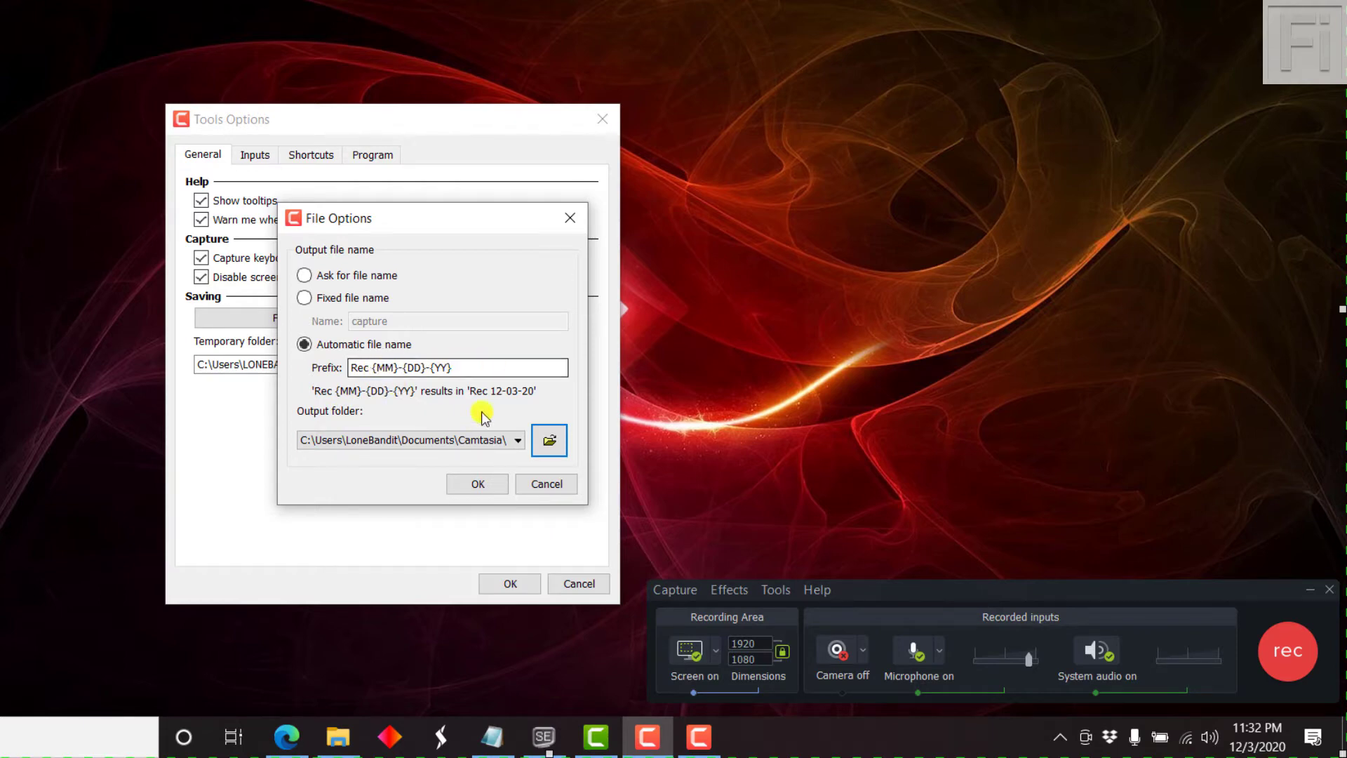
click(408, 439)
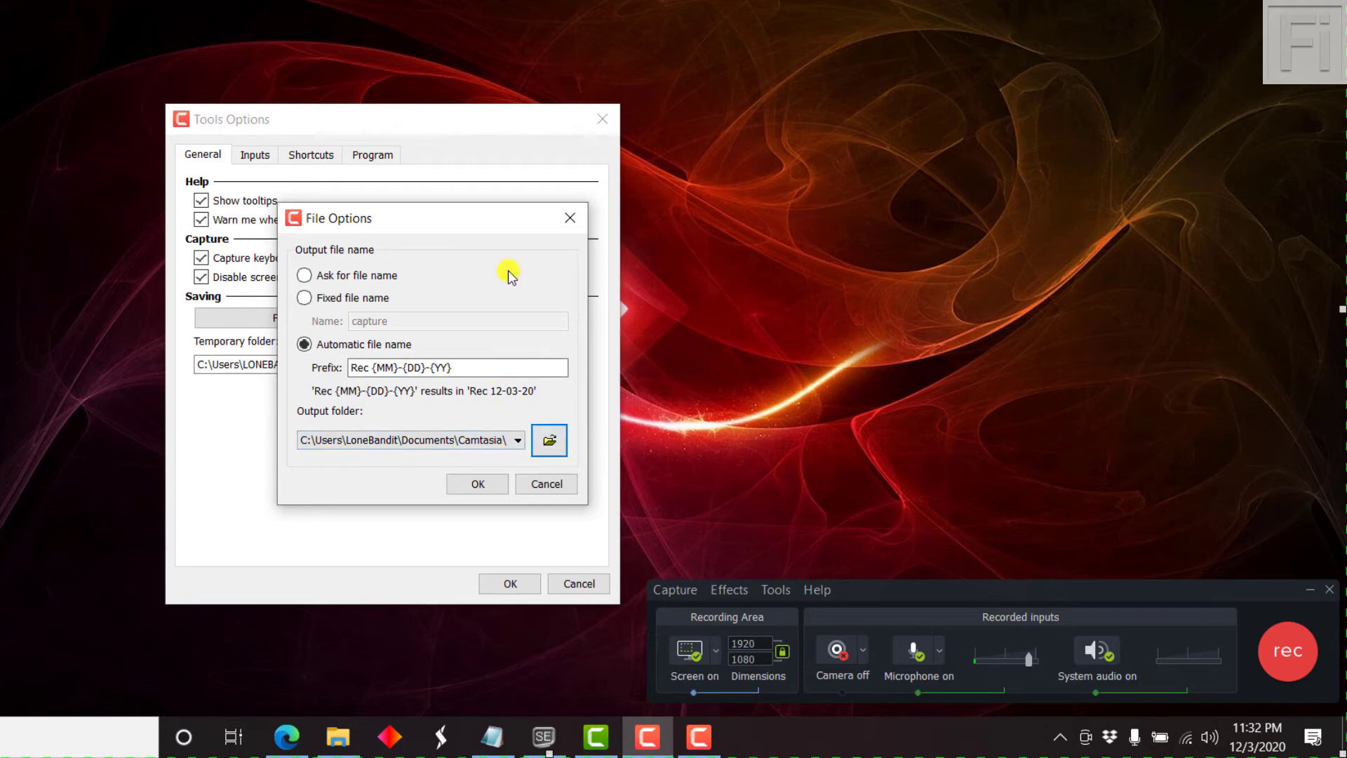
mouse_move(433, 275)
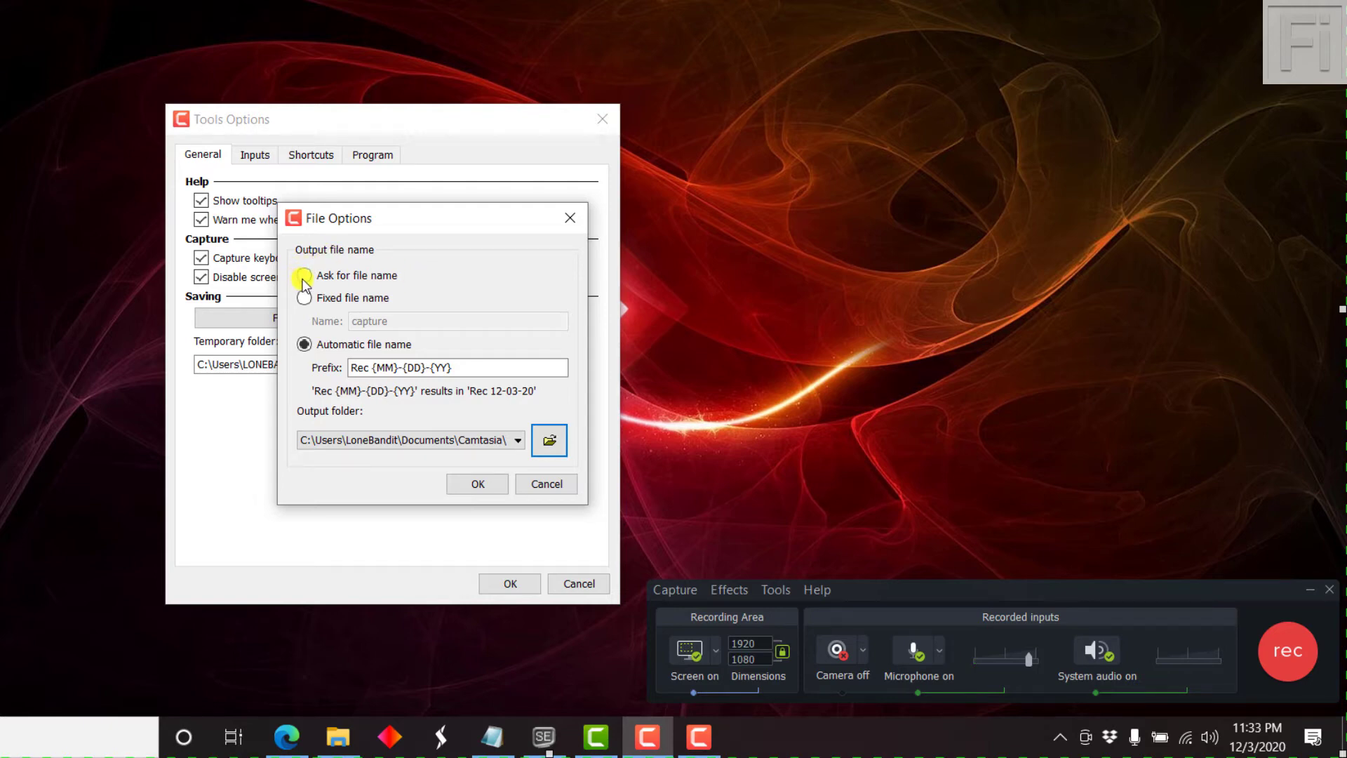
- Choose 'Ask for file name', confirm both options dialogs, and dismiss the shortcut registration warning
click(304, 275)
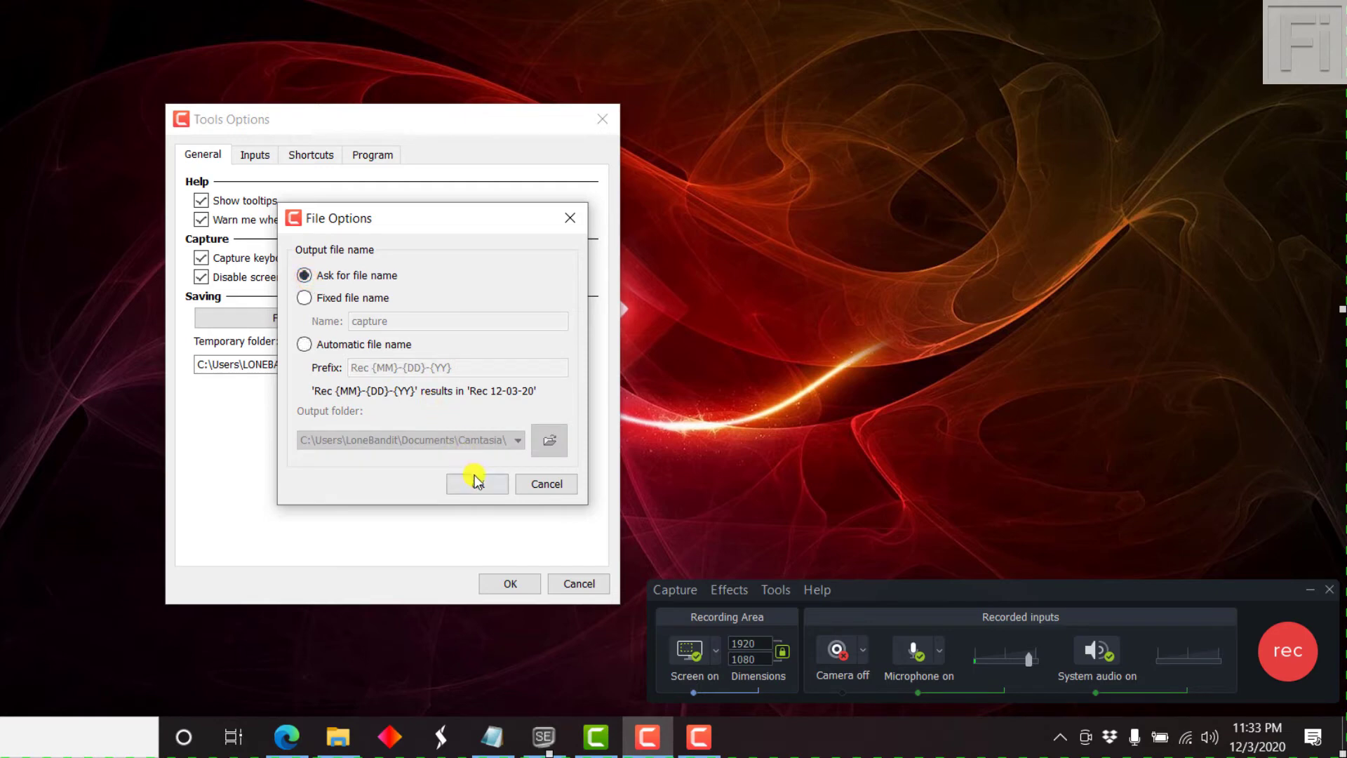
click(477, 484)
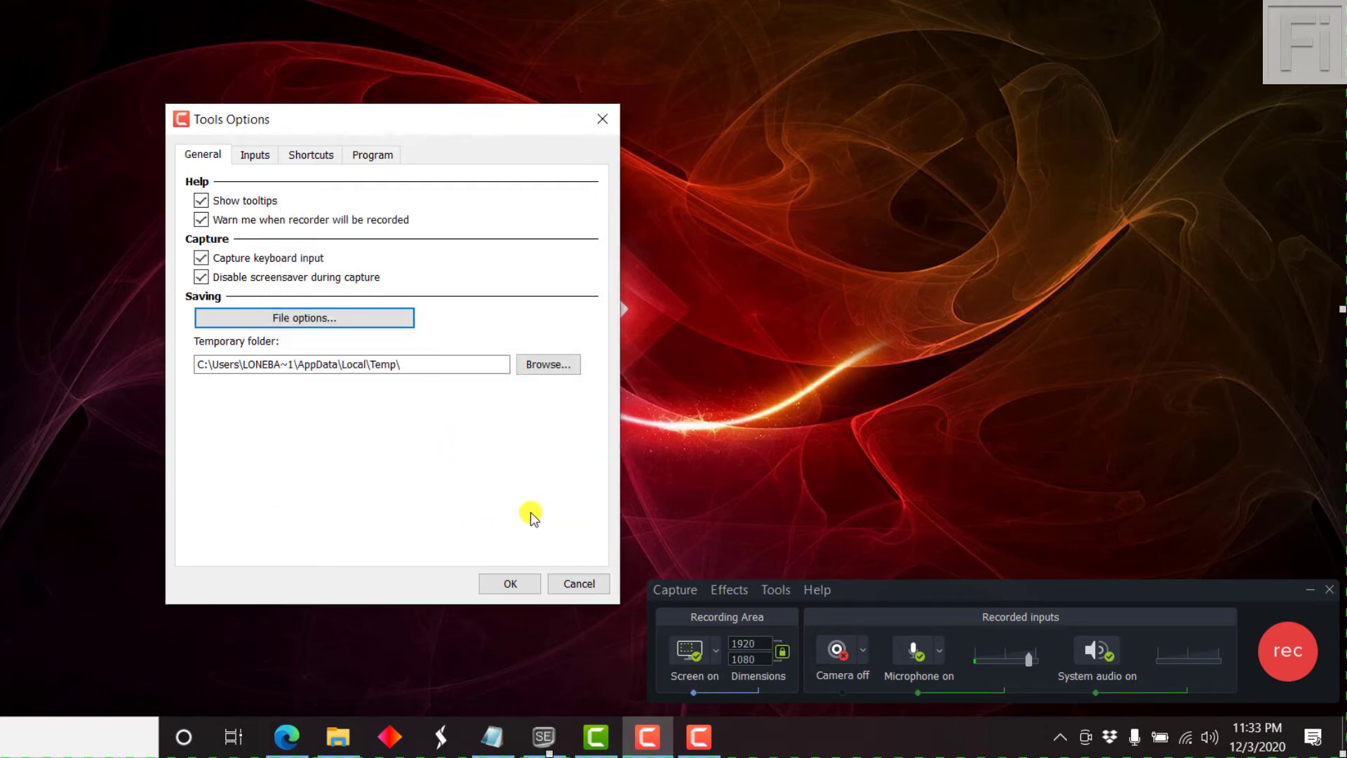
click(508, 584)
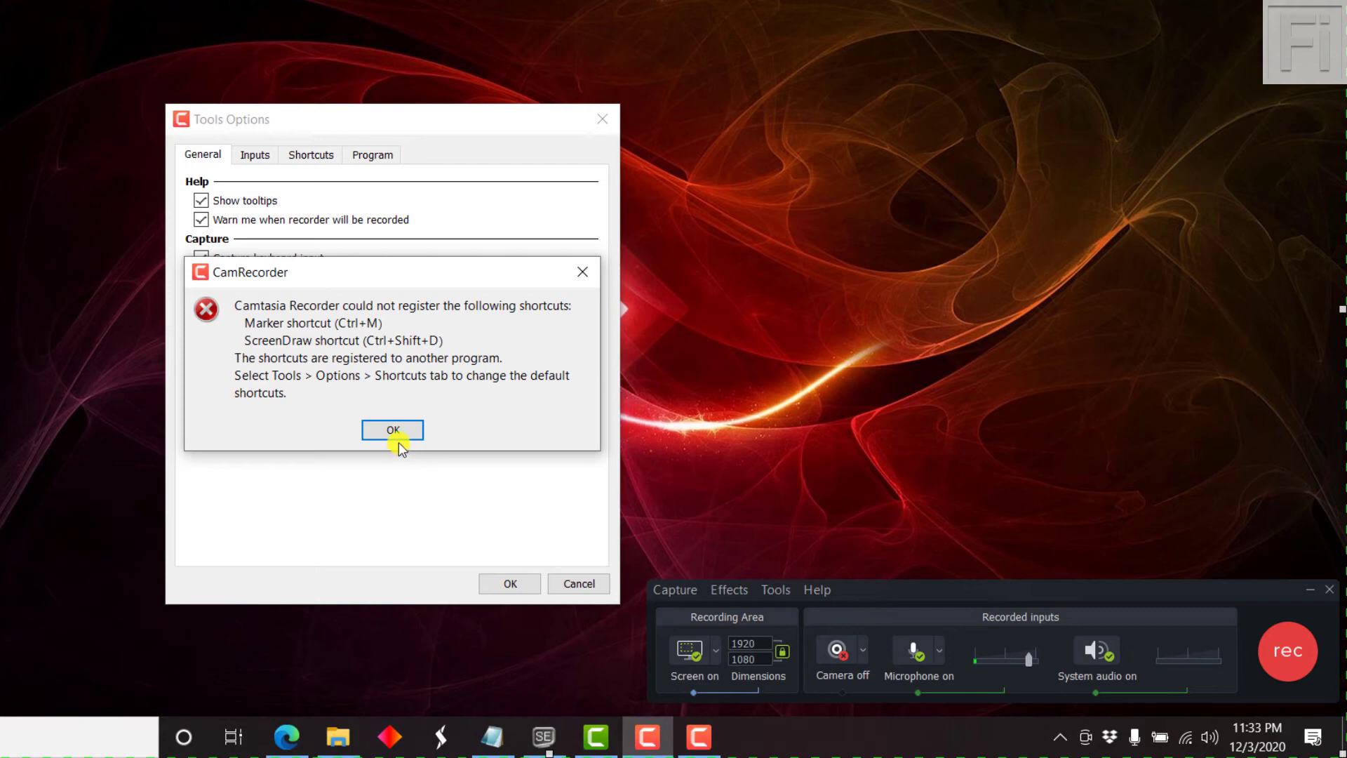
click(393, 431)
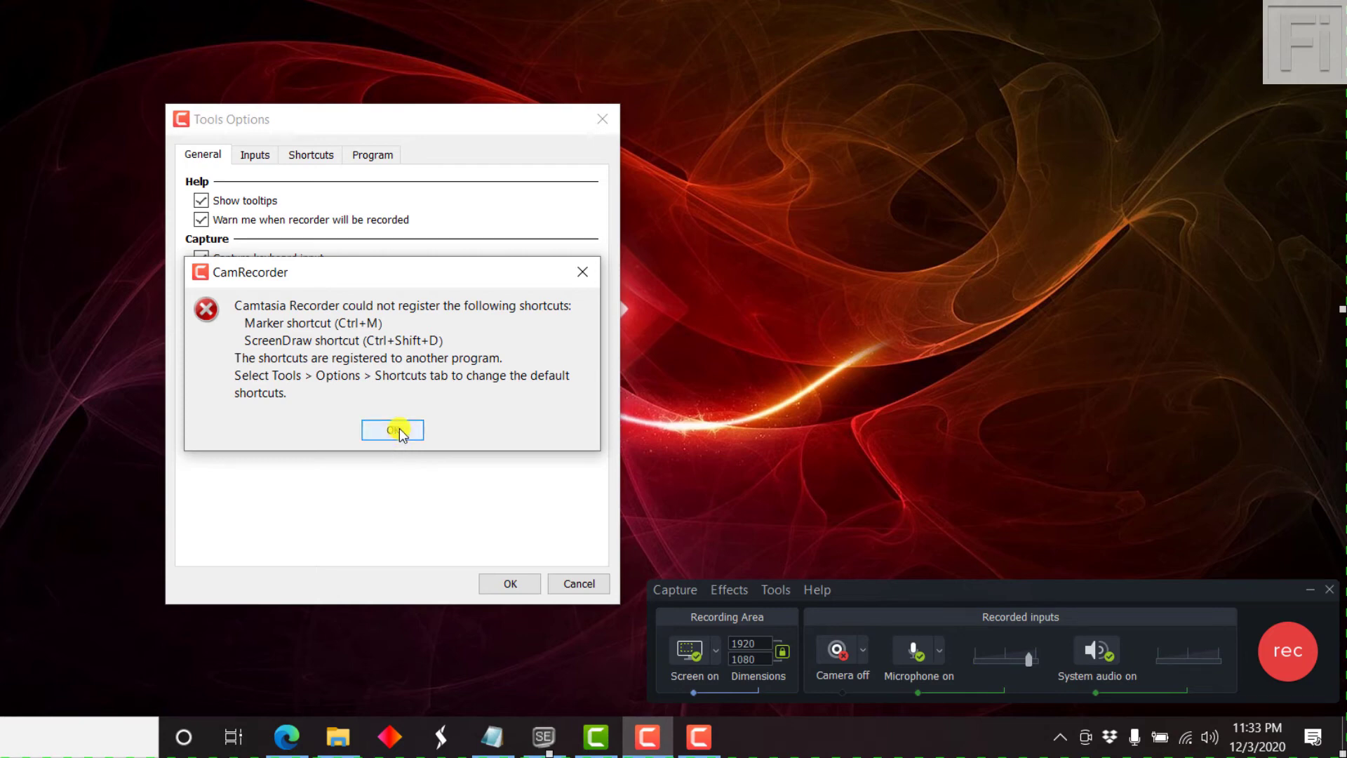
click(392, 429)
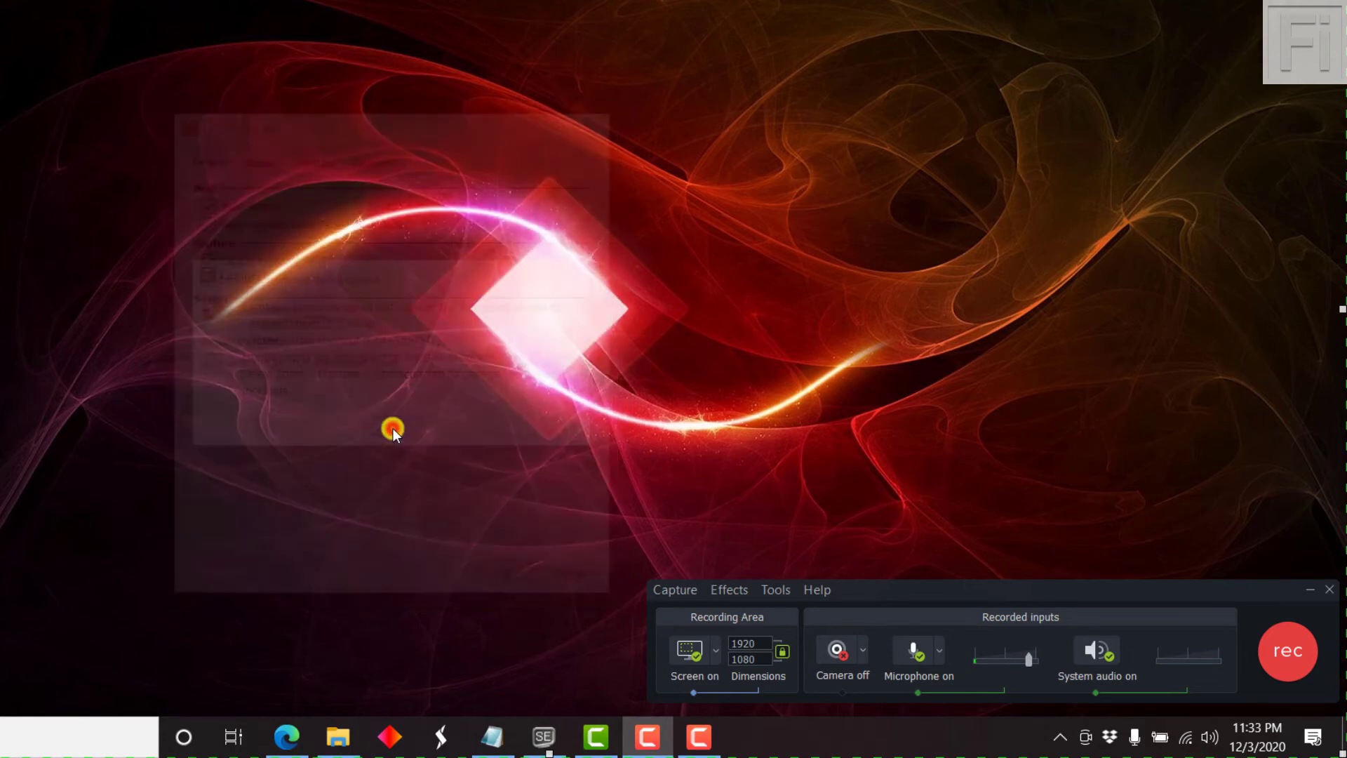